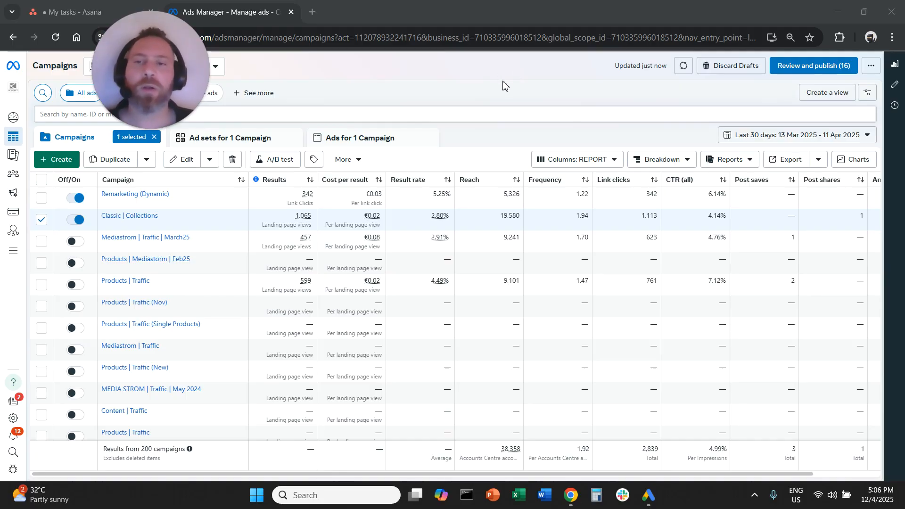
mouse_move(364, 229)
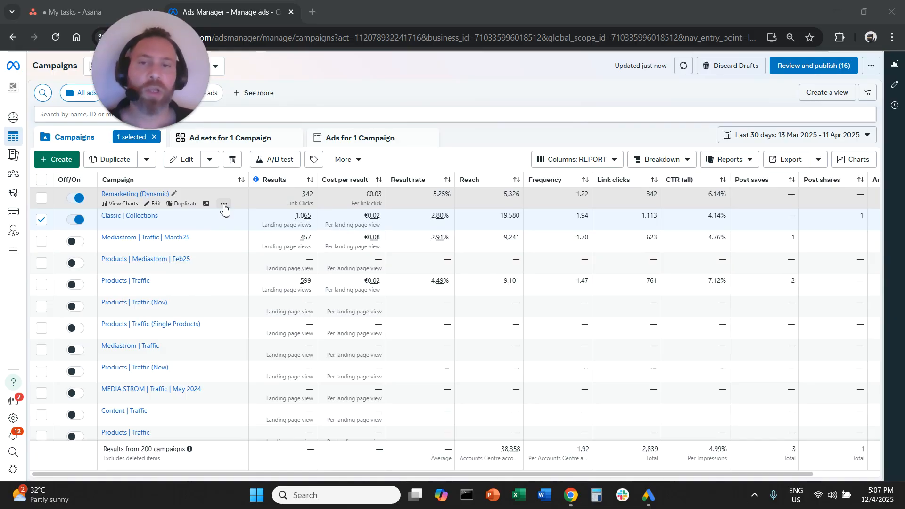
- View the change history of the Remarketing (Dynamic) campaign from its row's options menu
click(224, 204)
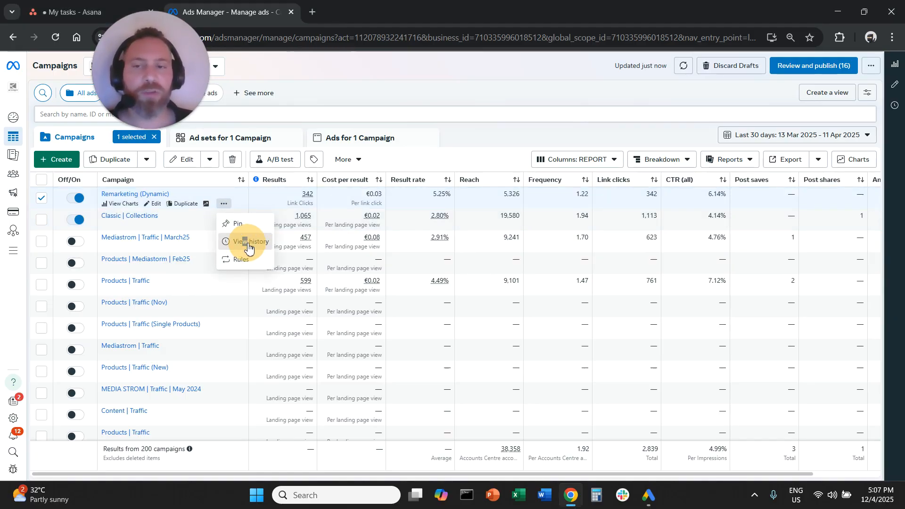
click(248, 241)
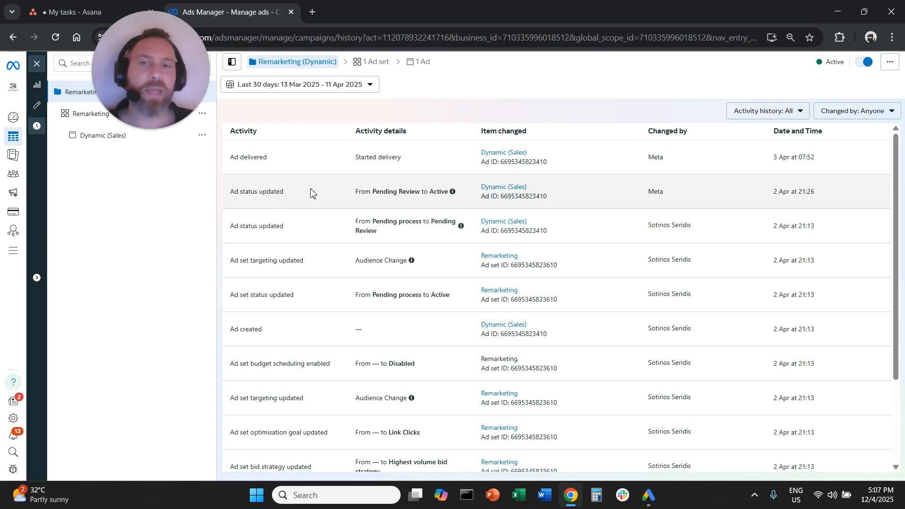
mouse_move(342, 183)
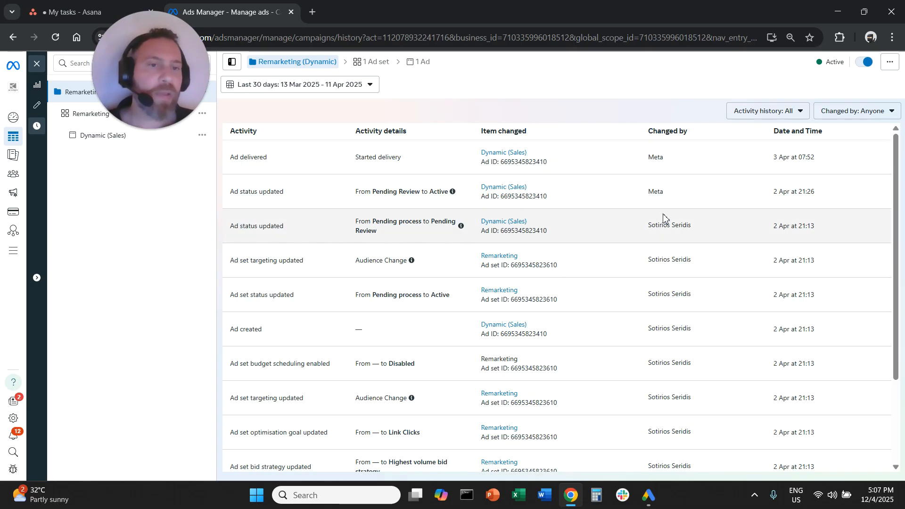
scroll(down, 3)
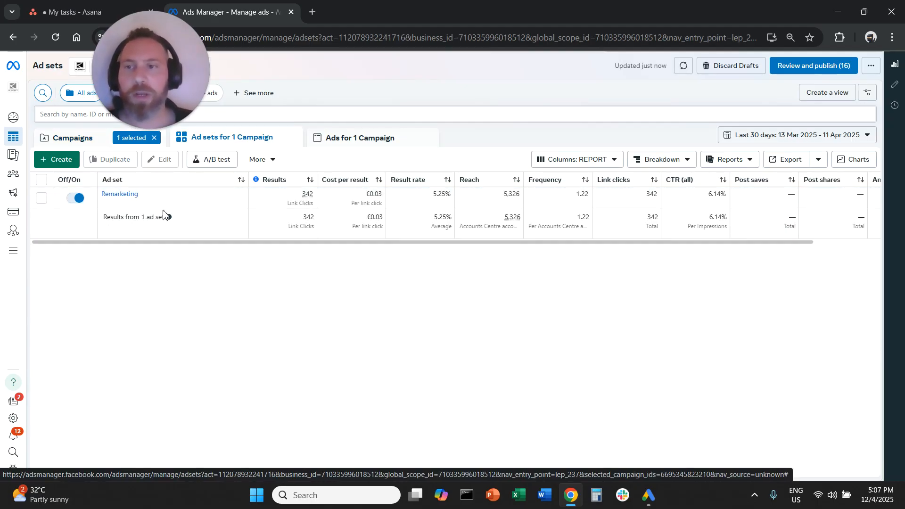
mouse_move(173, 198)
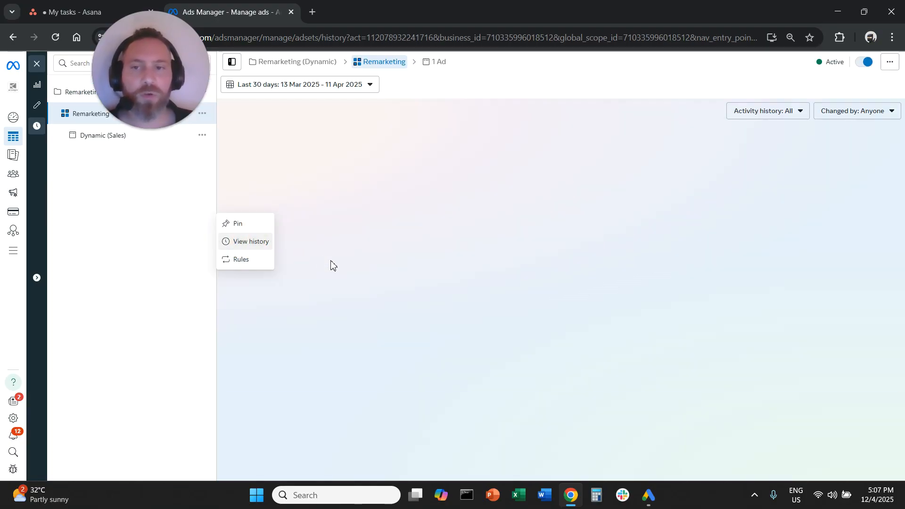
- Choose View history for the Remarketing ad set
click(250, 241)
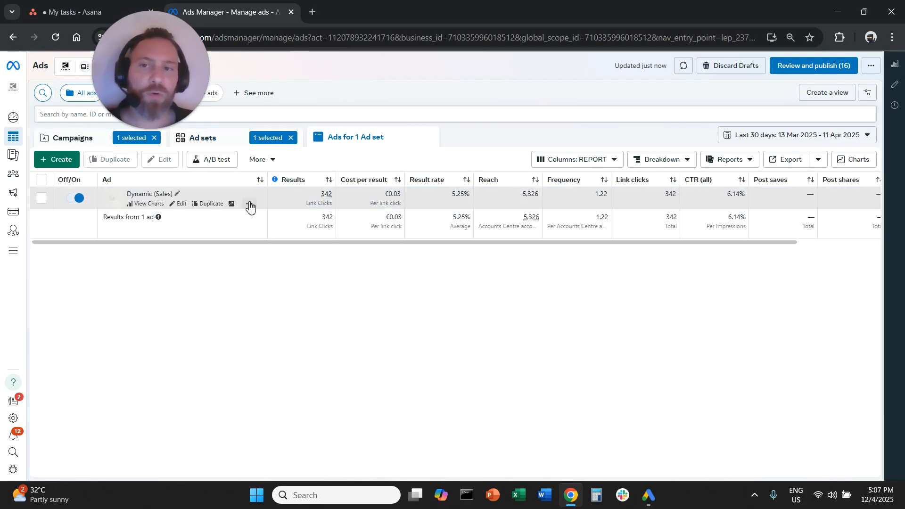
- Open the options menu on the Dynamic (Sales) ad row
click(250, 203)
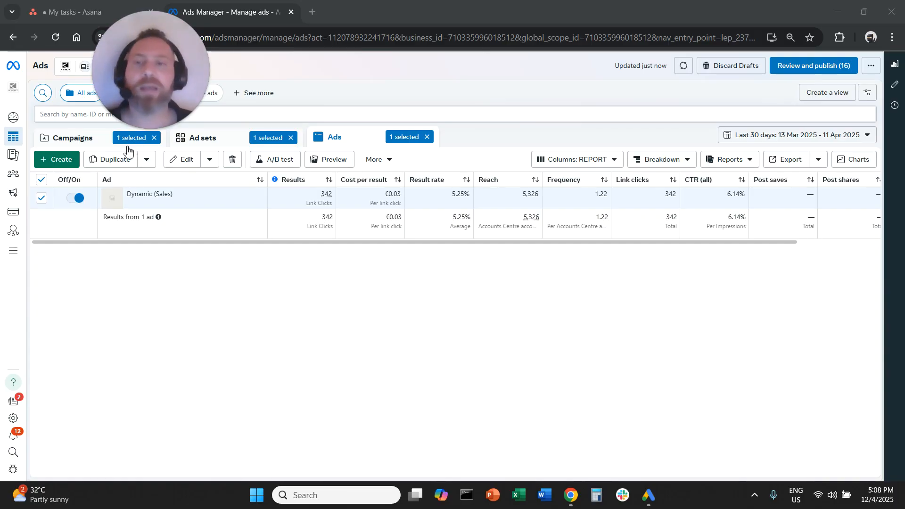
mouse_move(695, 299)
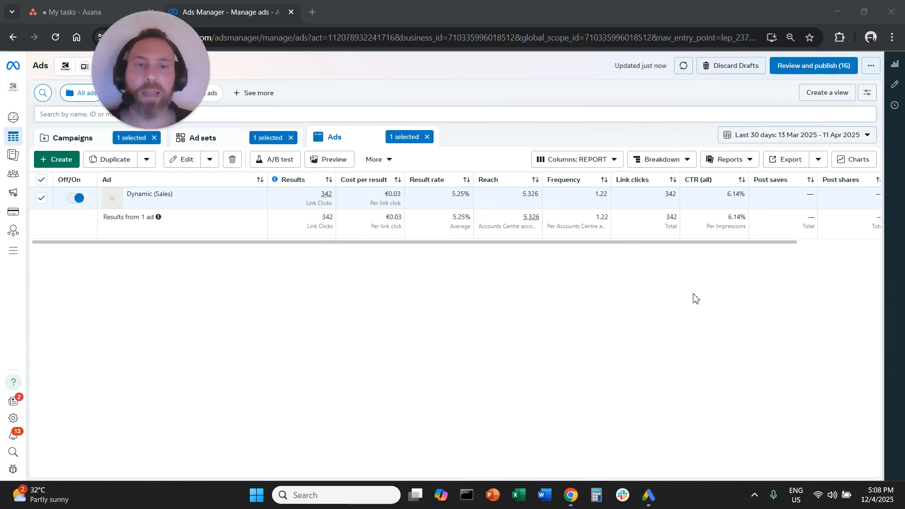